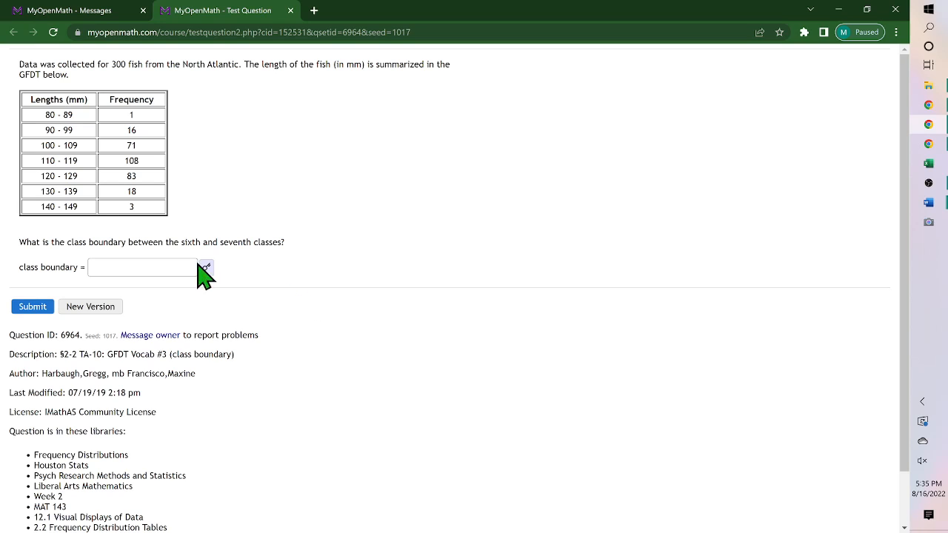
mouse_move(257, 272)
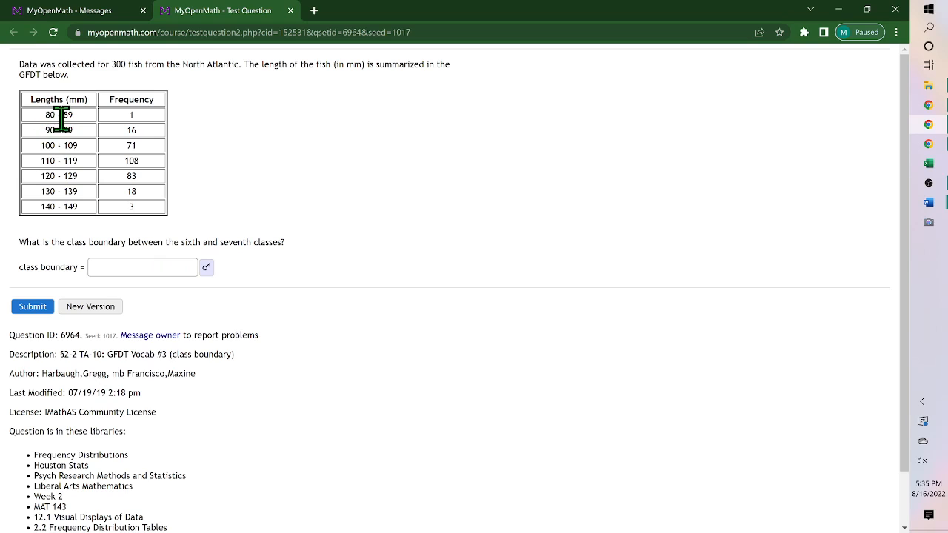
mouse_move(90, 152)
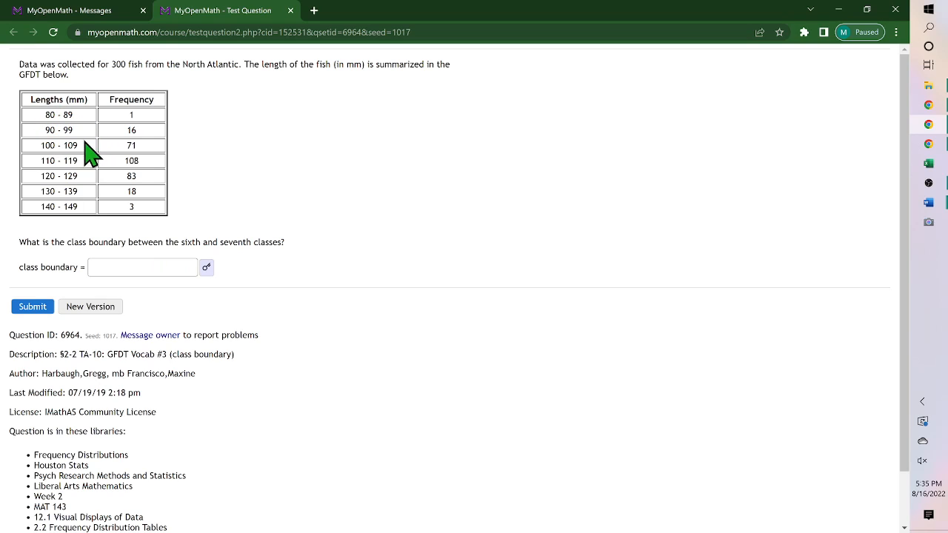
mouse_move(89, 193)
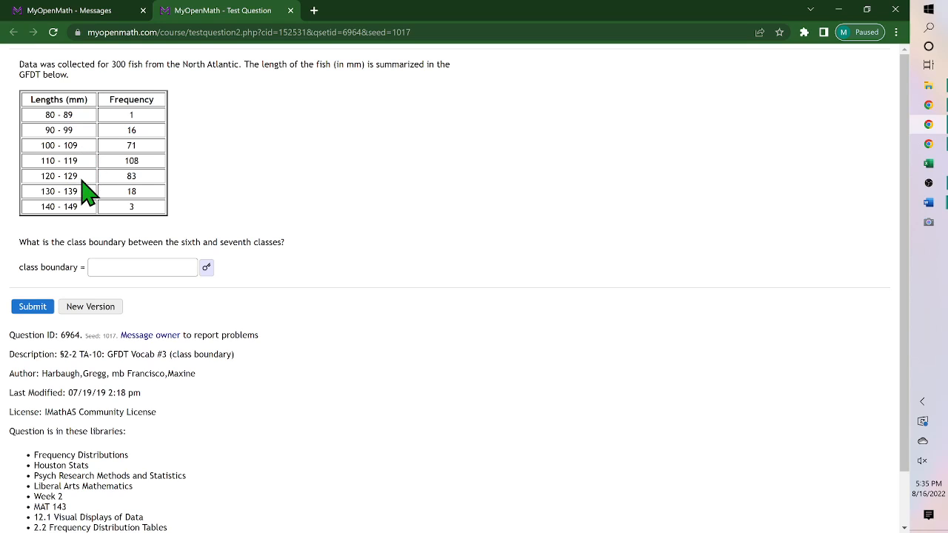
mouse_move(98, 208)
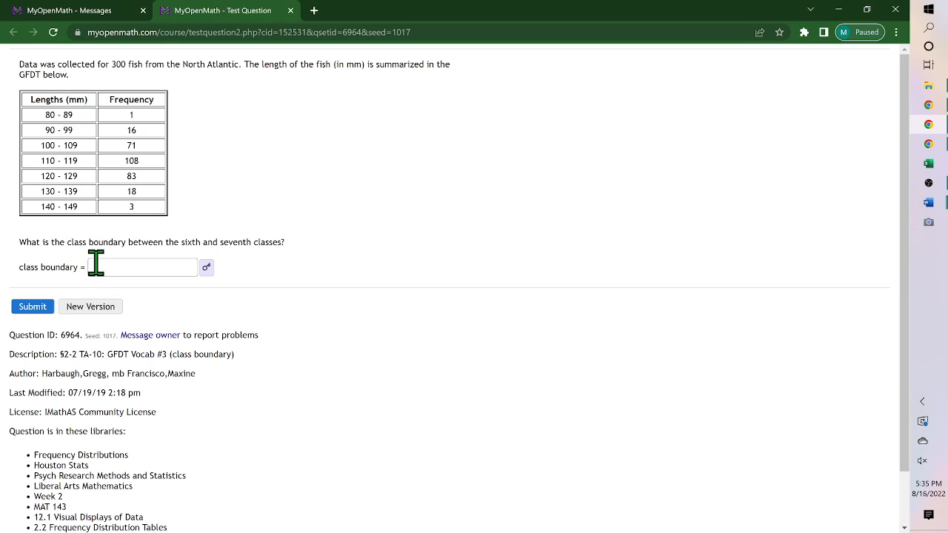
Step: Enter '(139+140)/2 =139.5' as the class boundary answer
click(142, 267)
text(139)
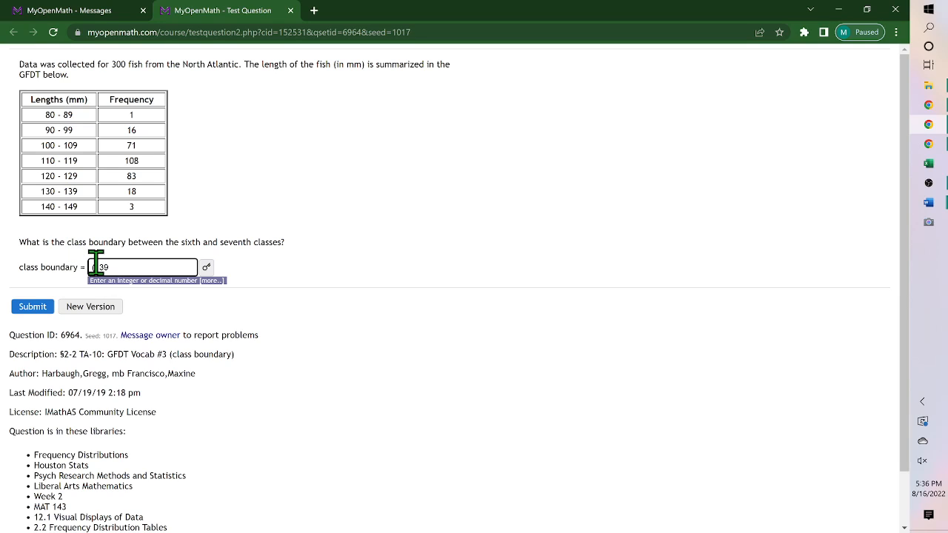
text(+1)
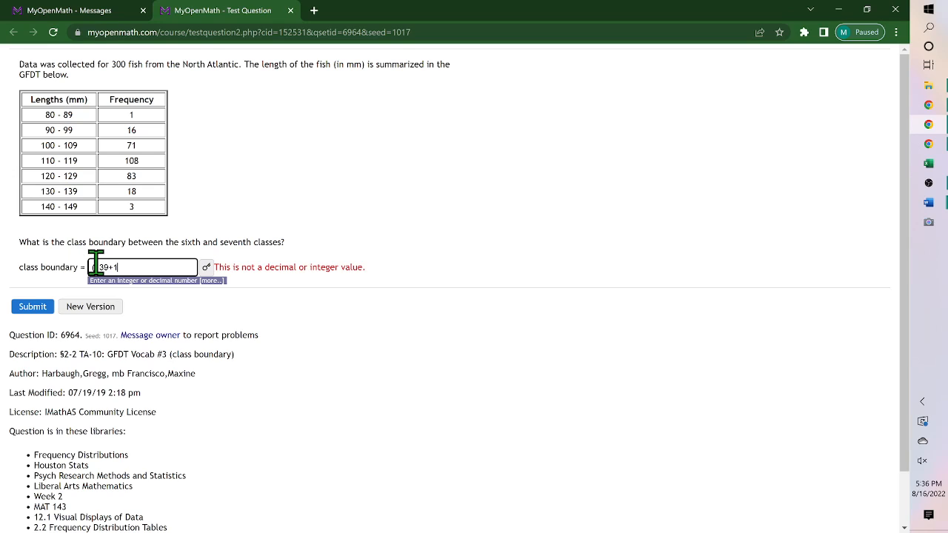
text(40))
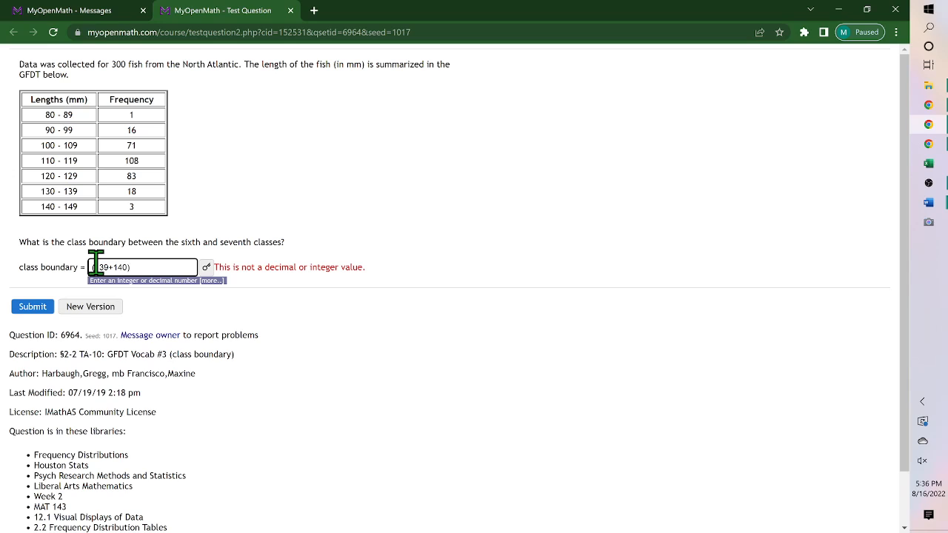
text(/2)
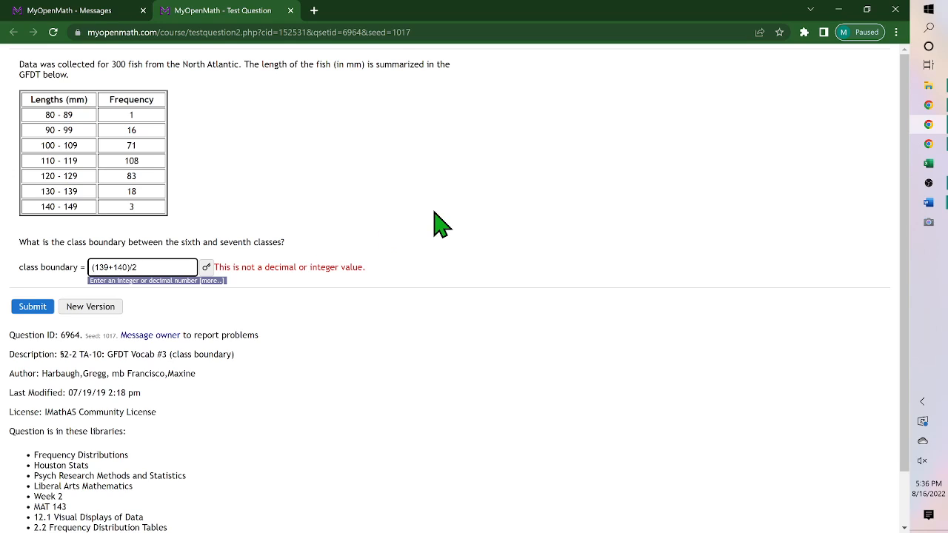
text(=)
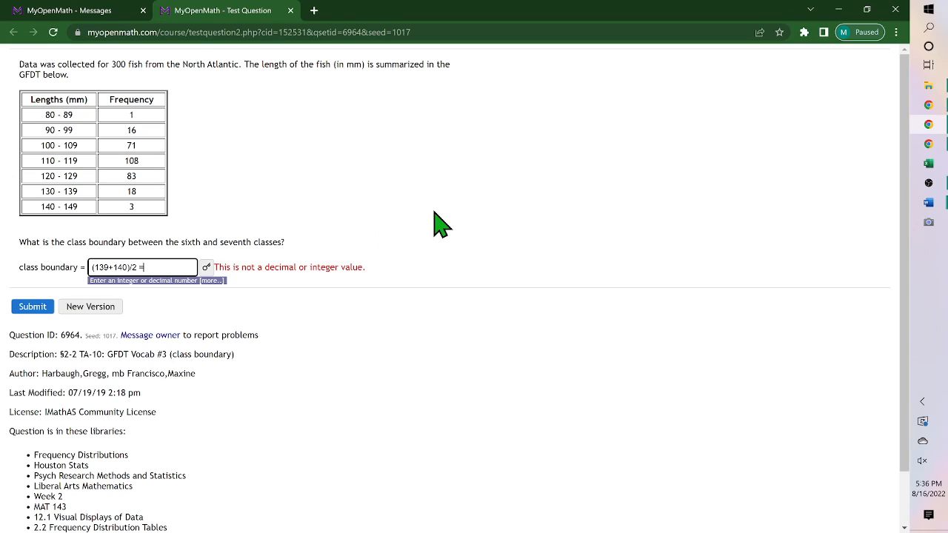
text(139.5)
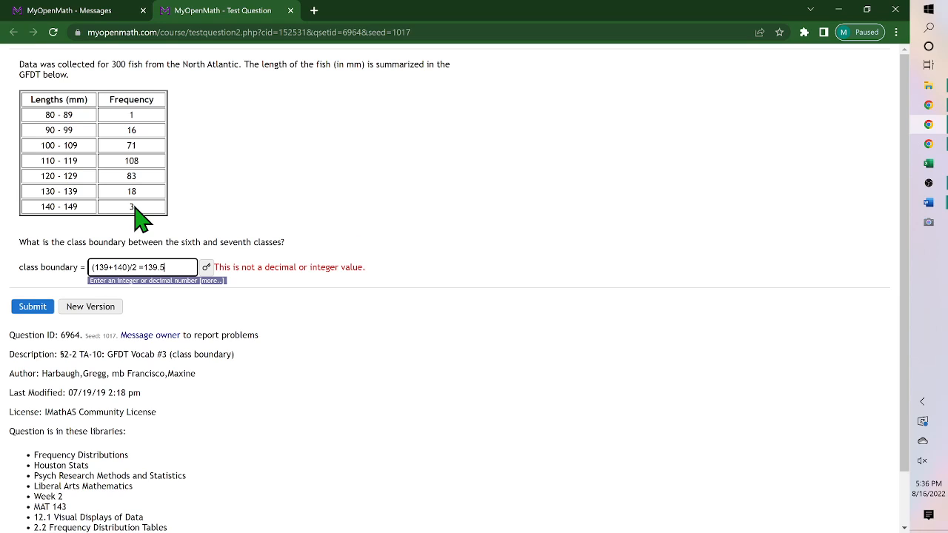
mouse_move(80, 207)
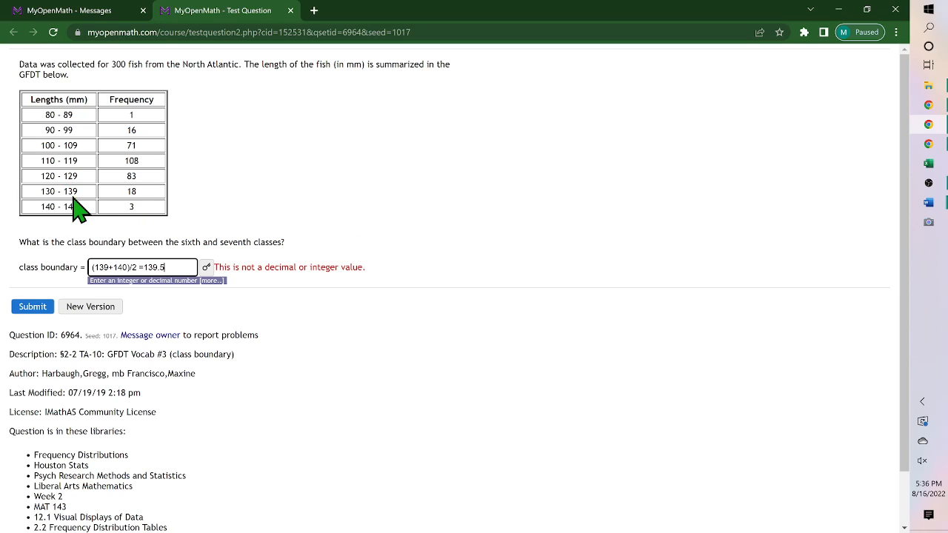